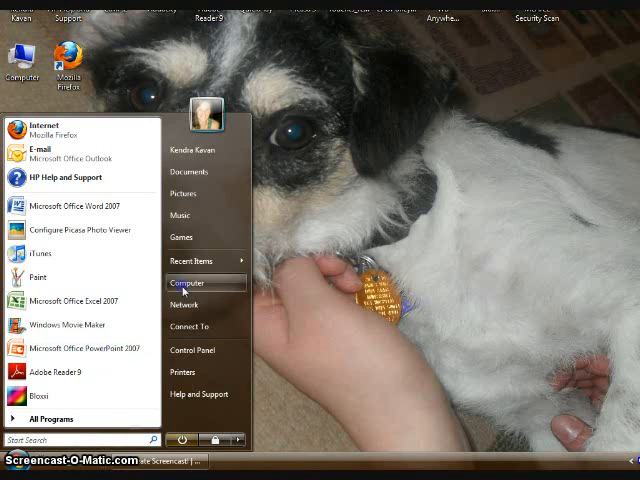
Open Computer from the Start menu and select Local Disk (F:)
click(187, 282)
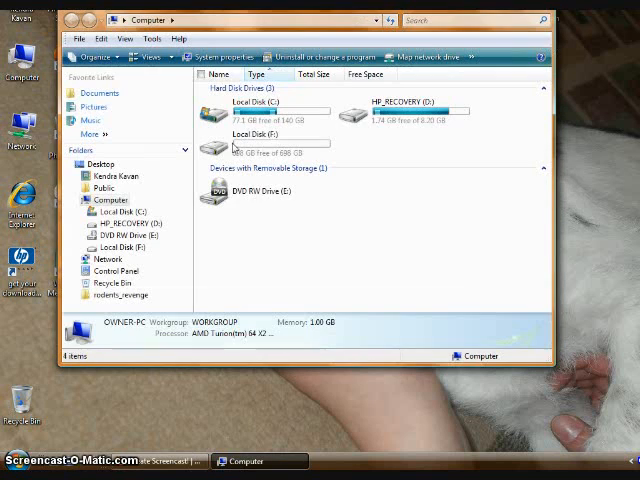
click(270, 140)
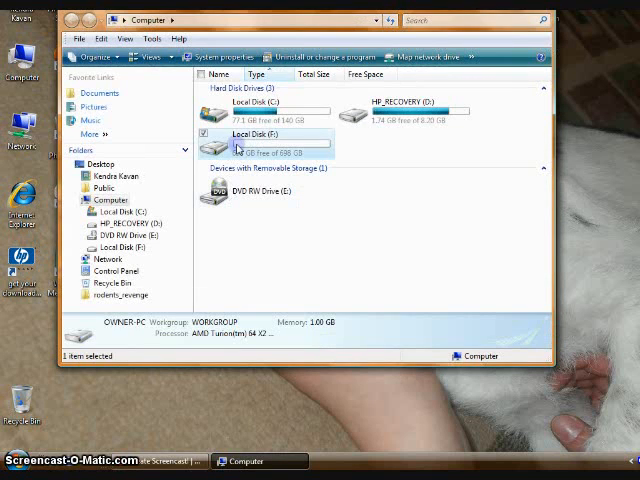
Open the empty Local Disk (F:) and right-click it in the folder tree
double_click(237, 134)
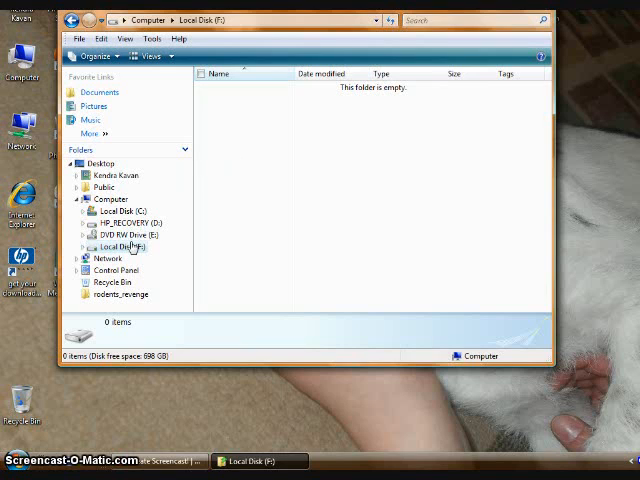
right_click(117, 246)
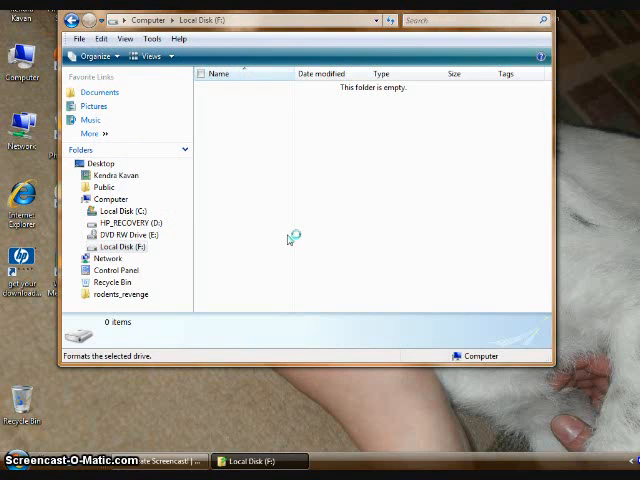
mouse_move(289, 239)
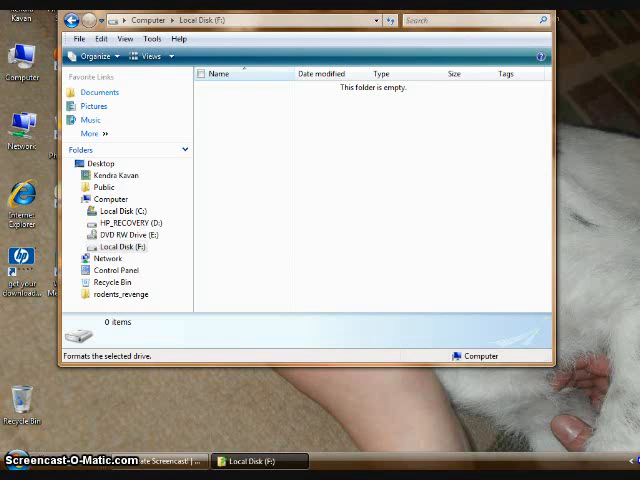
mouse_move(410, 271)
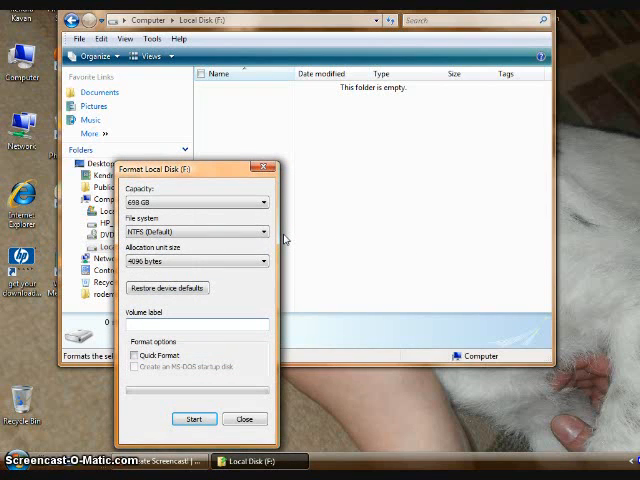
Label drive F: 'Kavan Home', enable Quick Format, and start formatting
text(Kavan Home)
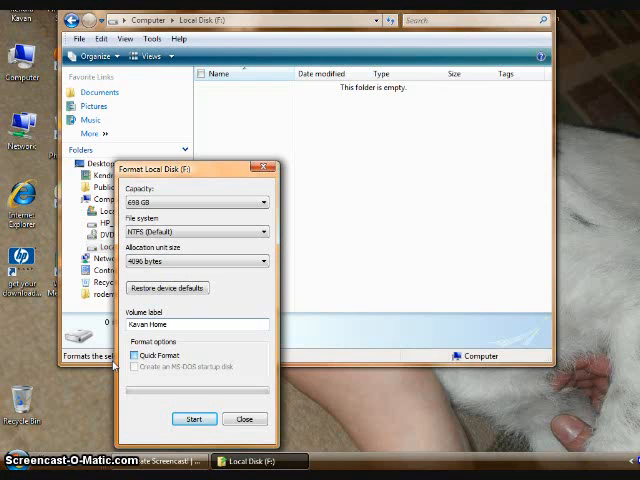
click(131, 355)
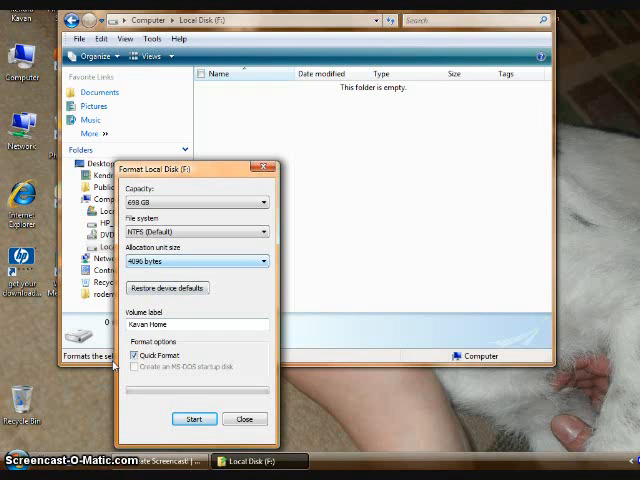
click(263, 232)
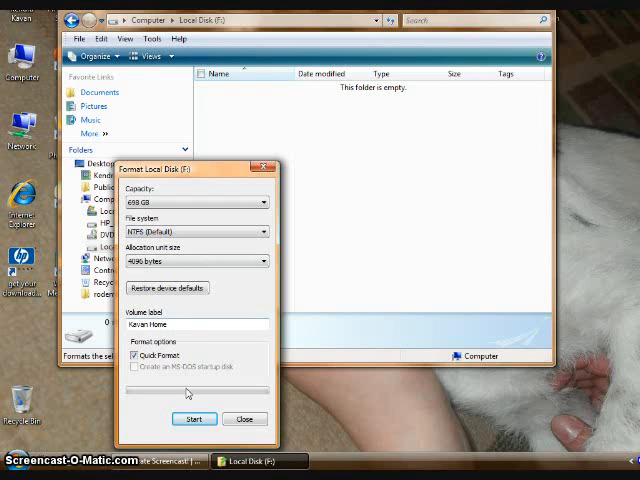
click(194, 419)
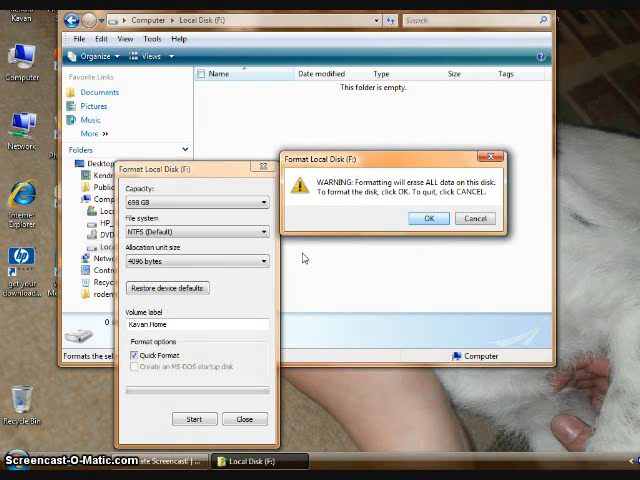
Accept the erase warning, dismiss Format Complete, and close the Format dialog
click(429, 218)
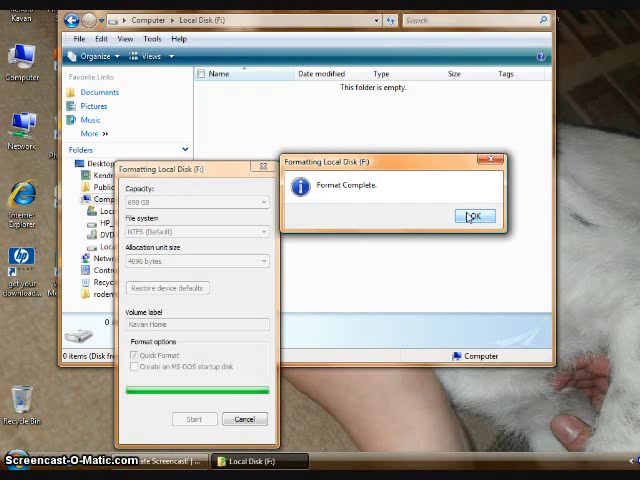
click(473, 216)
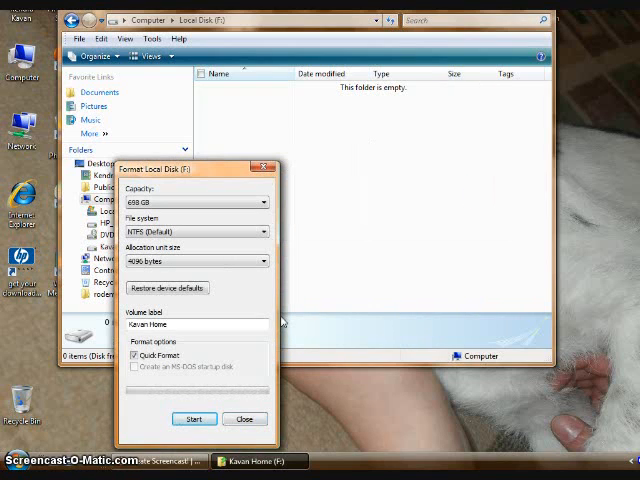
click(245, 418)
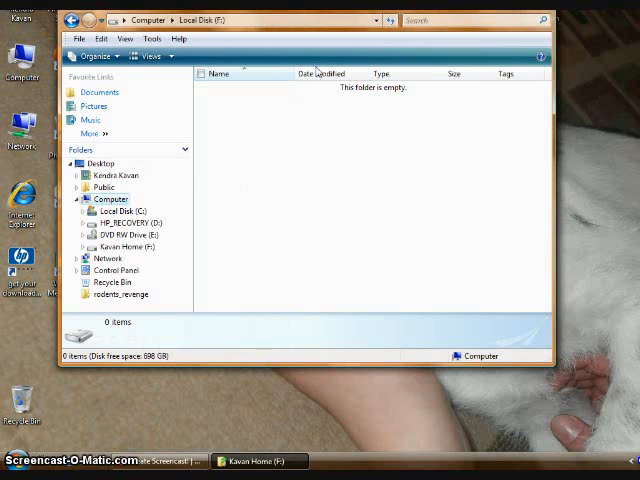